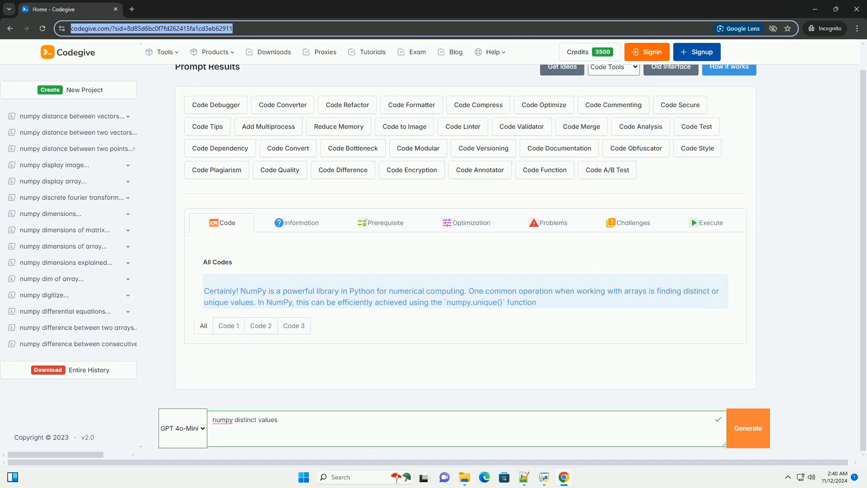
pyautogui.scroll(-3)
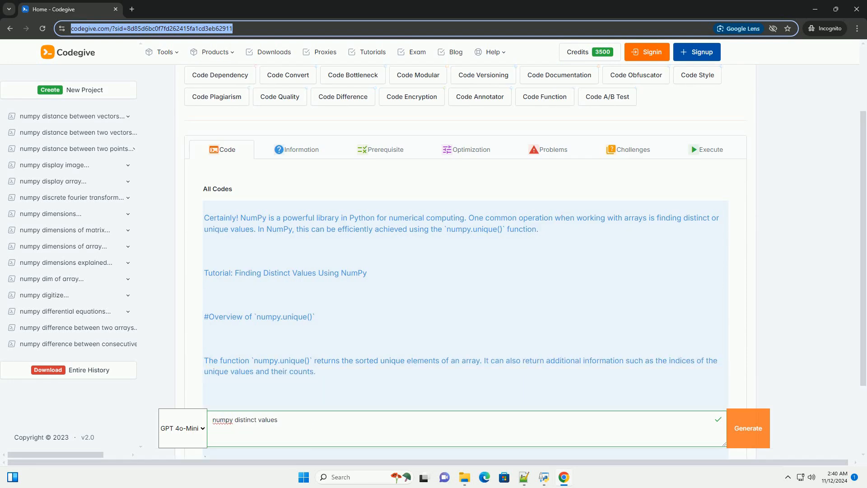
pyautogui.scroll(-3)
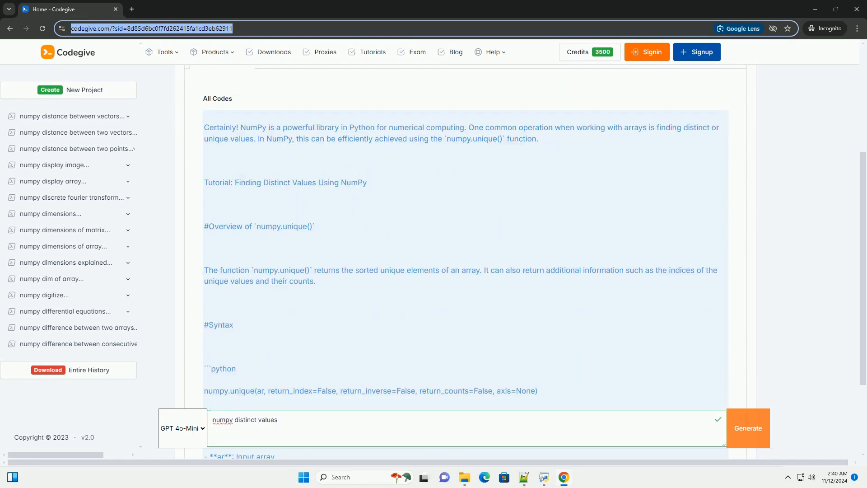
pyautogui.scroll(-3)
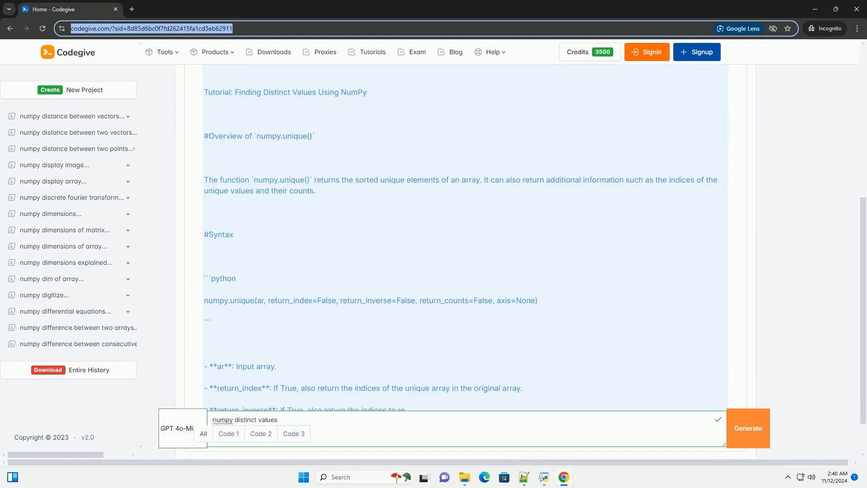
pyautogui.scroll(-3)
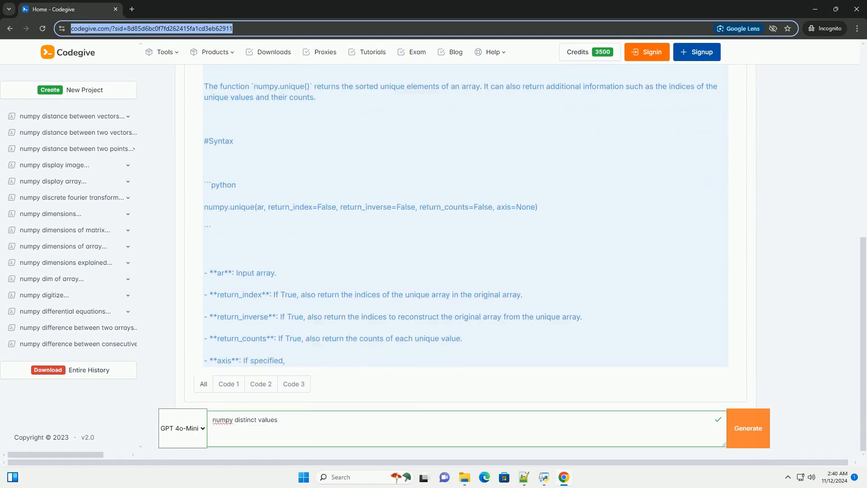
pyautogui.scroll(-3)
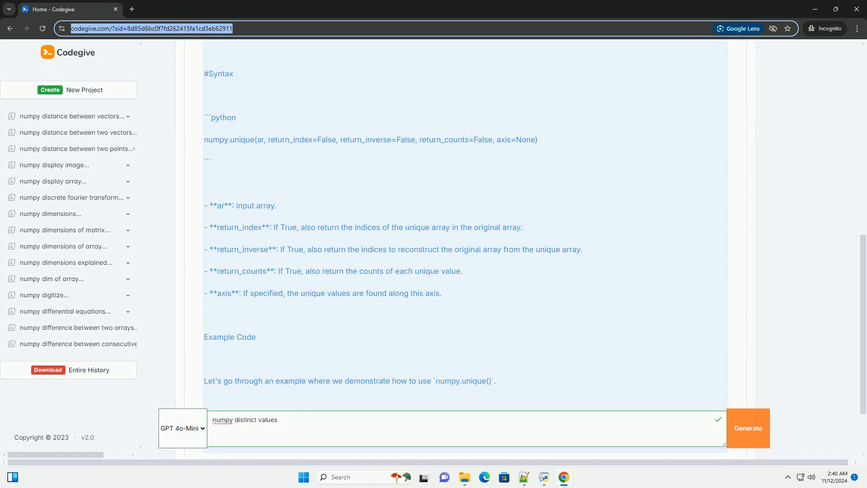
pyautogui.scroll(-3)
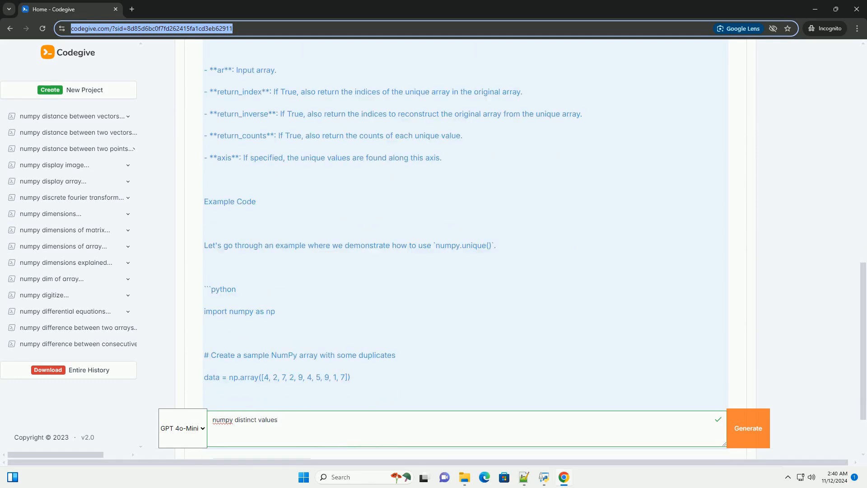
pyautogui.scroll(-3)
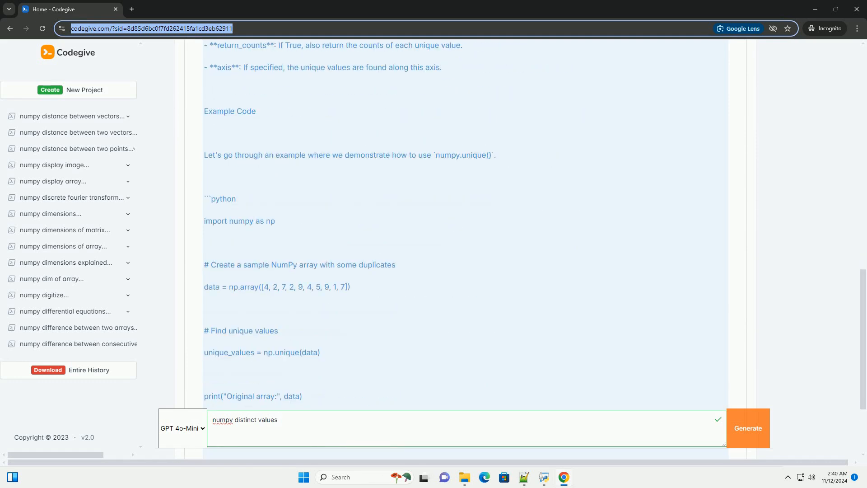
pyautogui.scroll(-3)
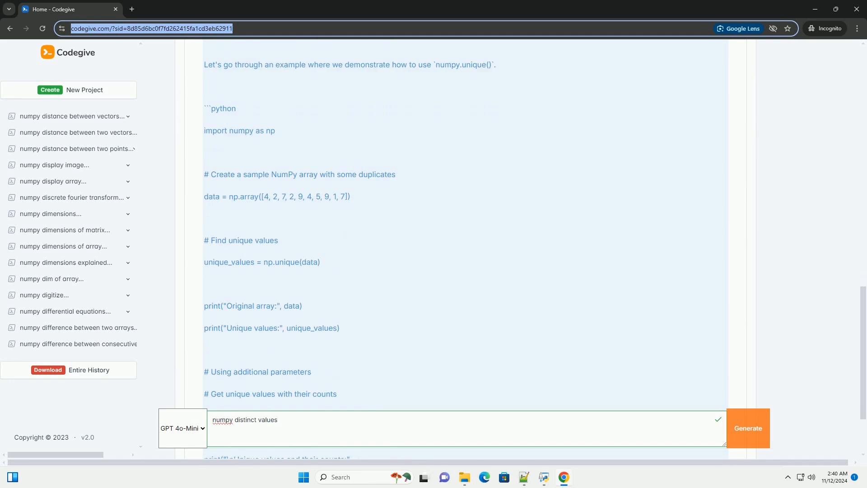
pyautogui.scroll(-3)
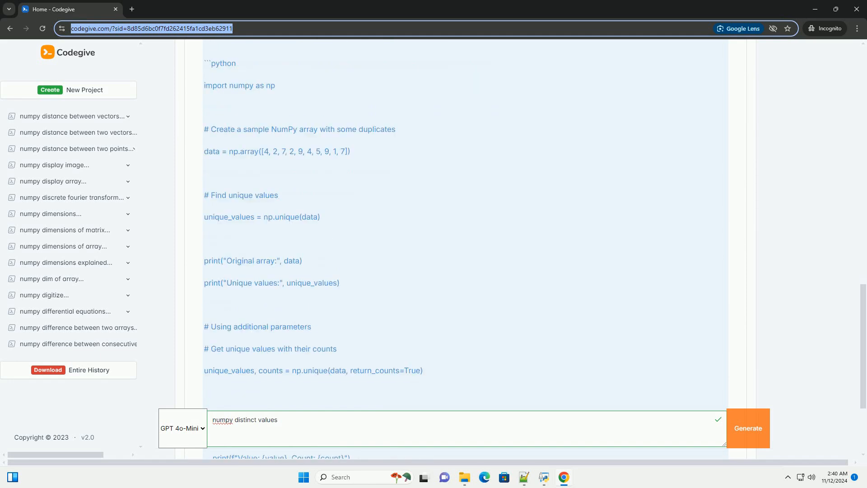
pyautogui.scroll(-3)
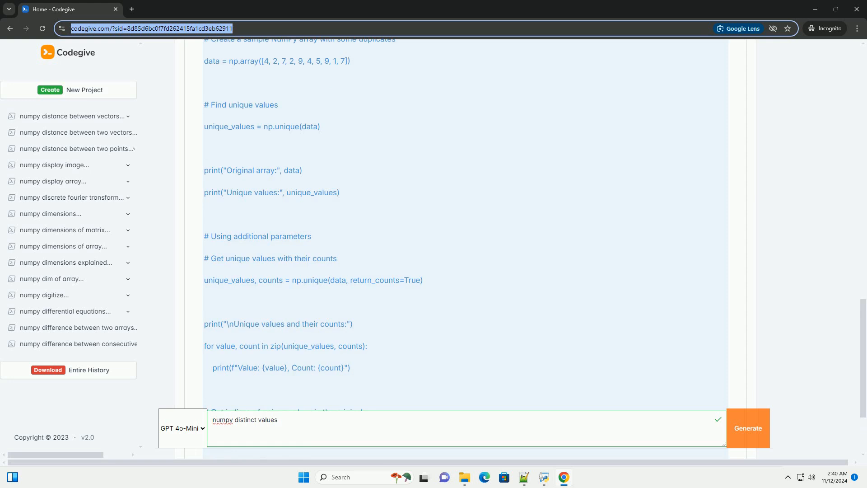
pyautogui.scroll(-3)
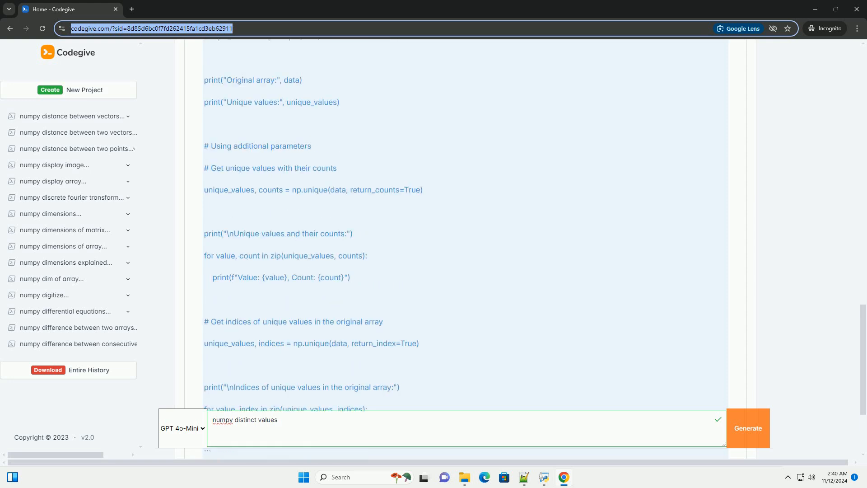
pyautogui.scroll(-3)
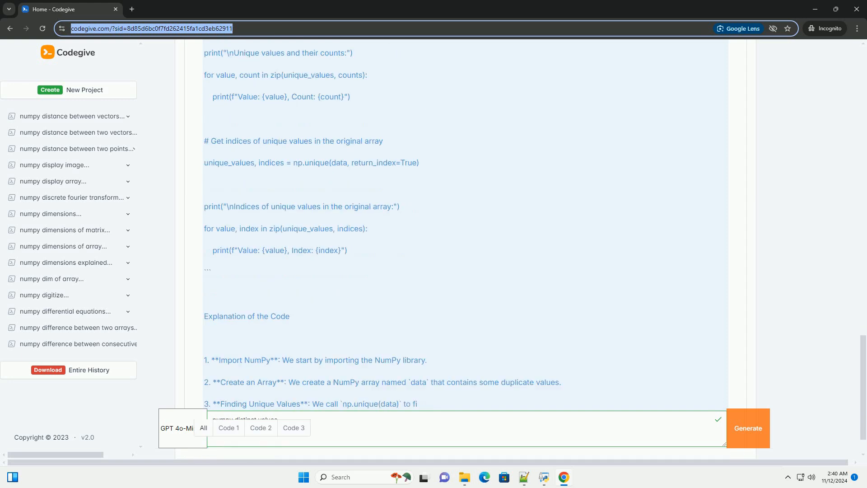
pyautogui.scroll(-3)
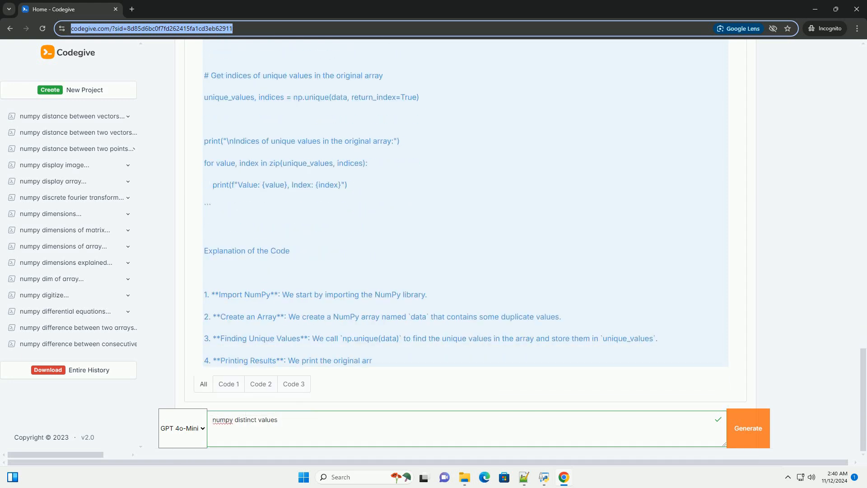
pyautogui.scroll(-3)
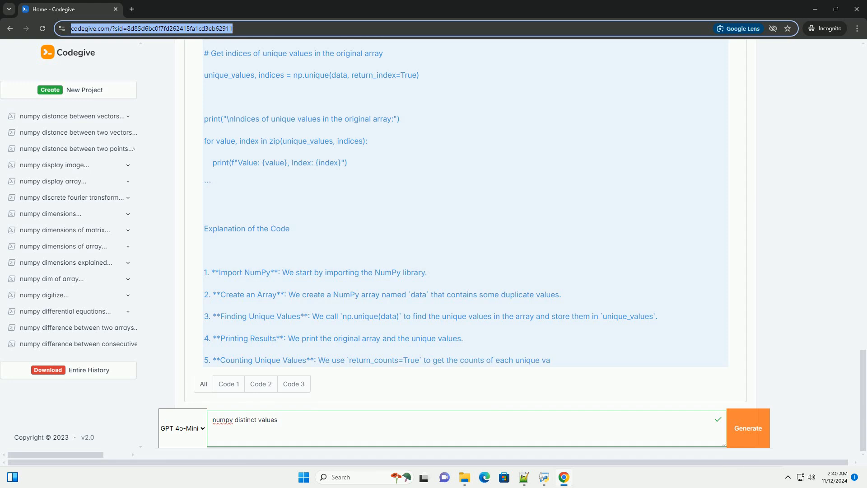
pyautogui.scroll(-3)
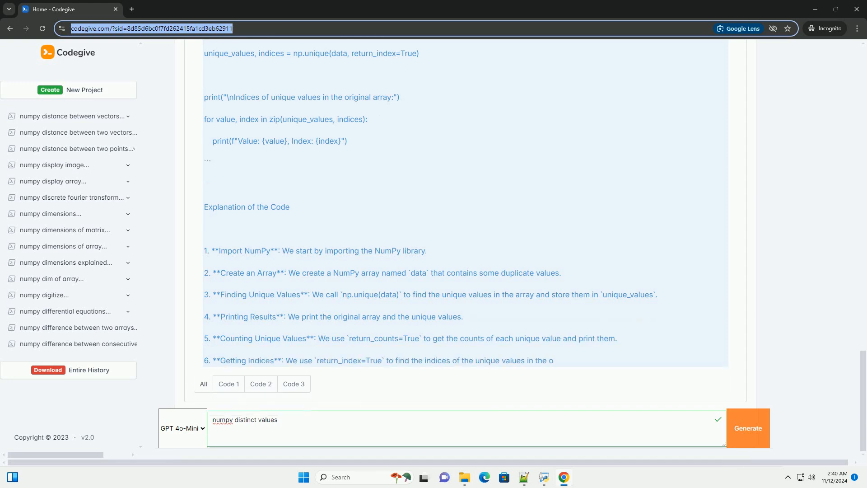
pyautogui.scroll(-3)
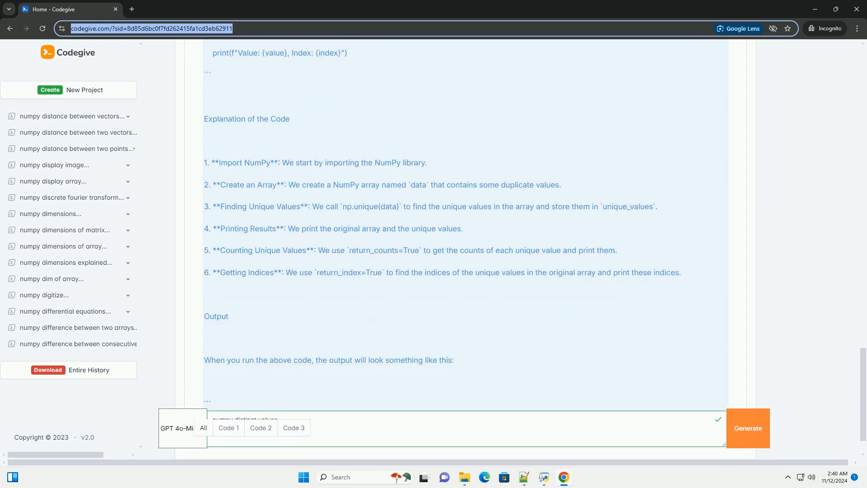
pyautogui.scroll(-3)
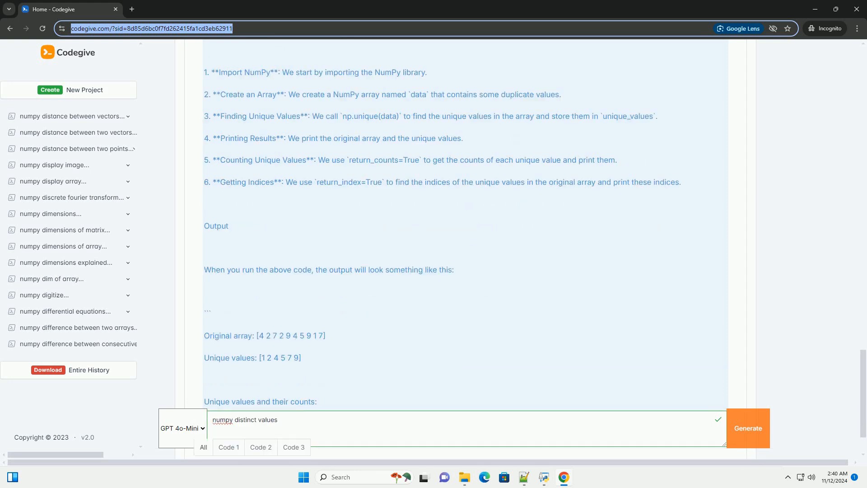
pyautogui.scroll(-3)
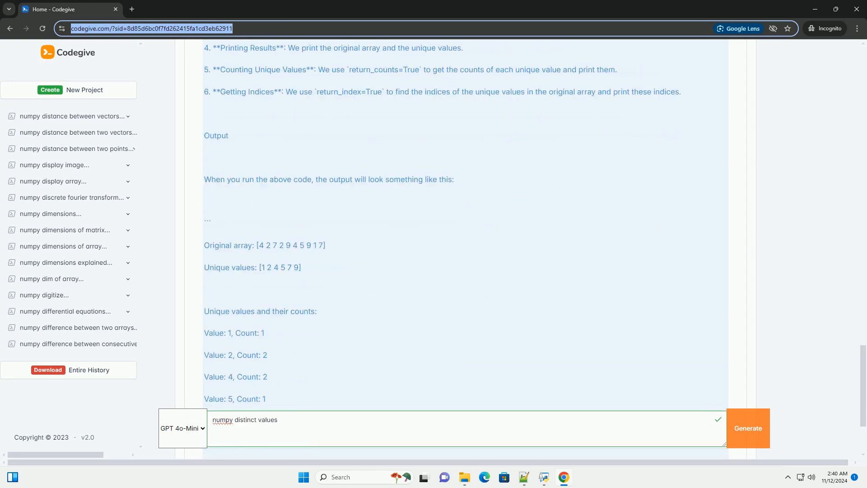
pyautogui.scroll(-3)
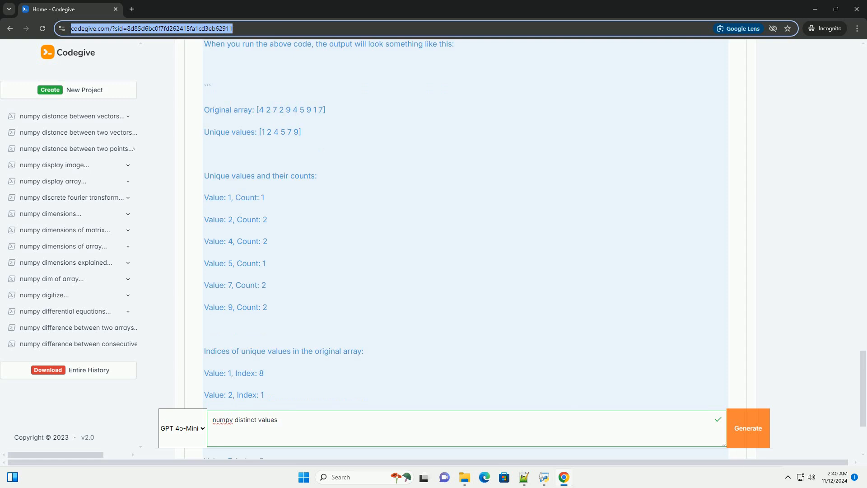
pyautogui.scroll(-3)
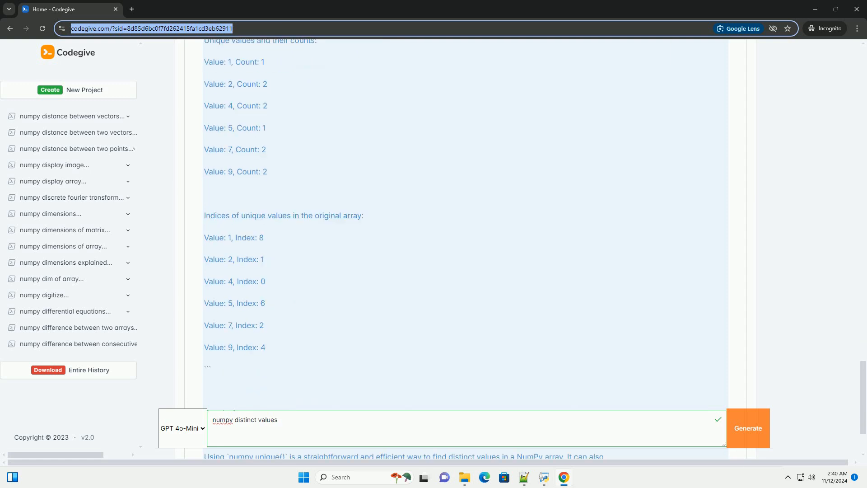
pyautogui.scroll(-3)
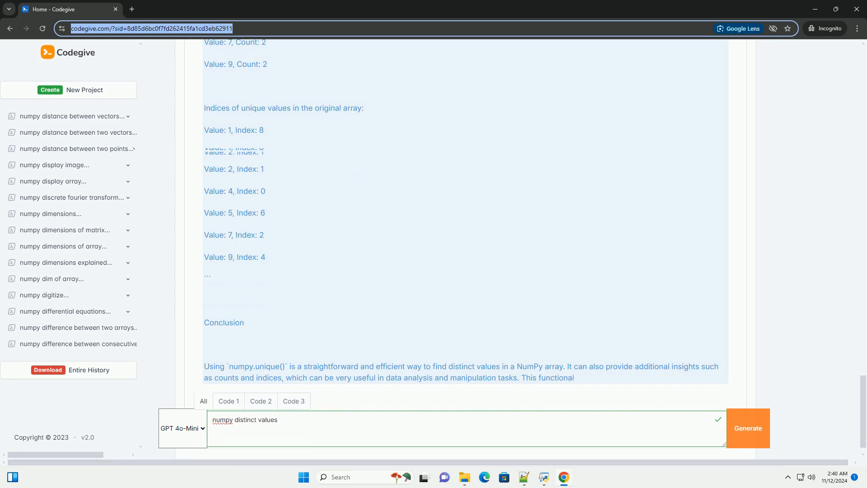
pyautogui.scroll(-3)
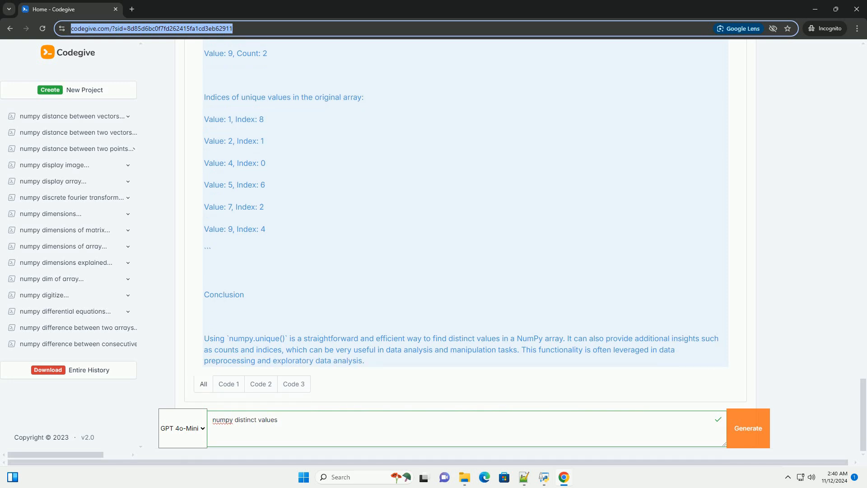